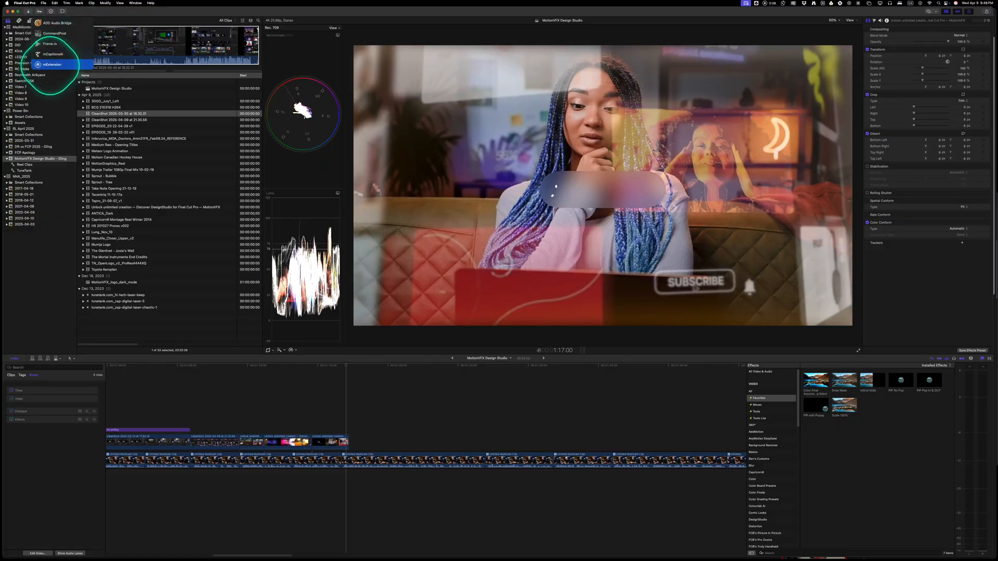
Step: Launch mExtension from Workflow Extensions and scroll down a YouTube creator's collection page
{"action": "left_click", "coordinate": [52, 64]}
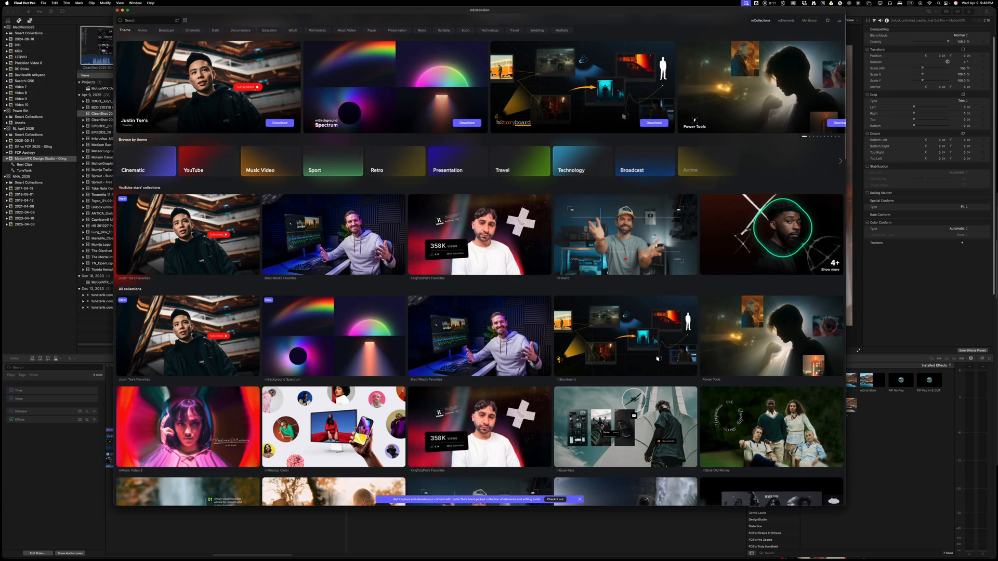
{"action": "scroll", "scroll_direction": "down", "scroll_amount": 3}
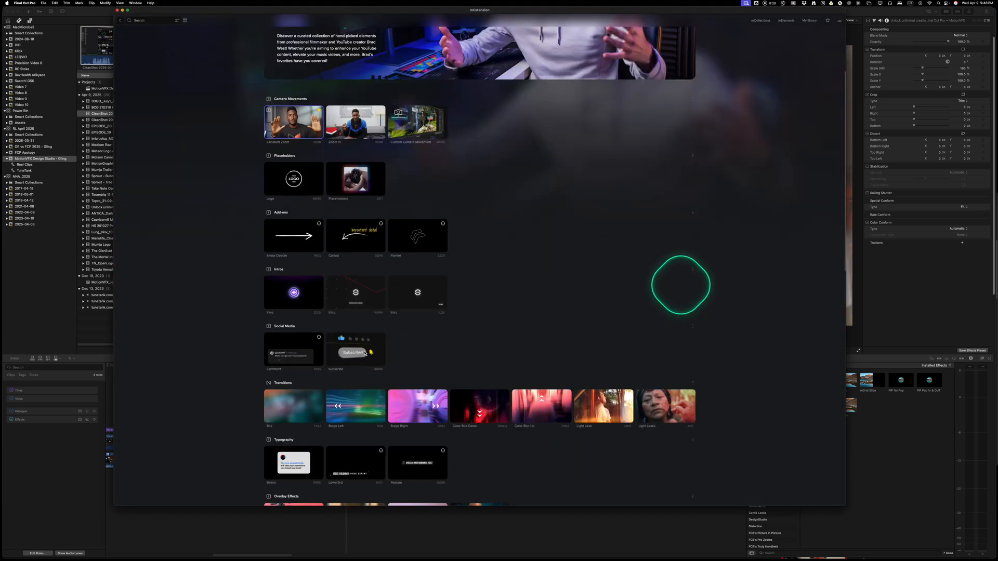
{"action": "scroll", "scroll_direction": "down", "scroll_amount": 3}
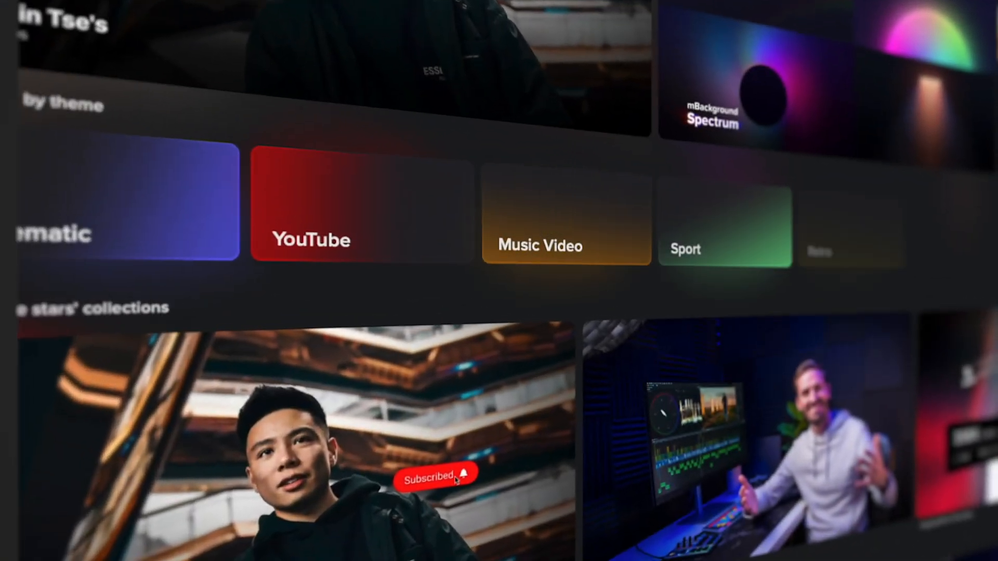
Step: Scroll the Browse by theme row right to reveal Retro, Presentation and Travel
{"action": "scroll", "scroll_direction": "right", "scroll_amount": 3}
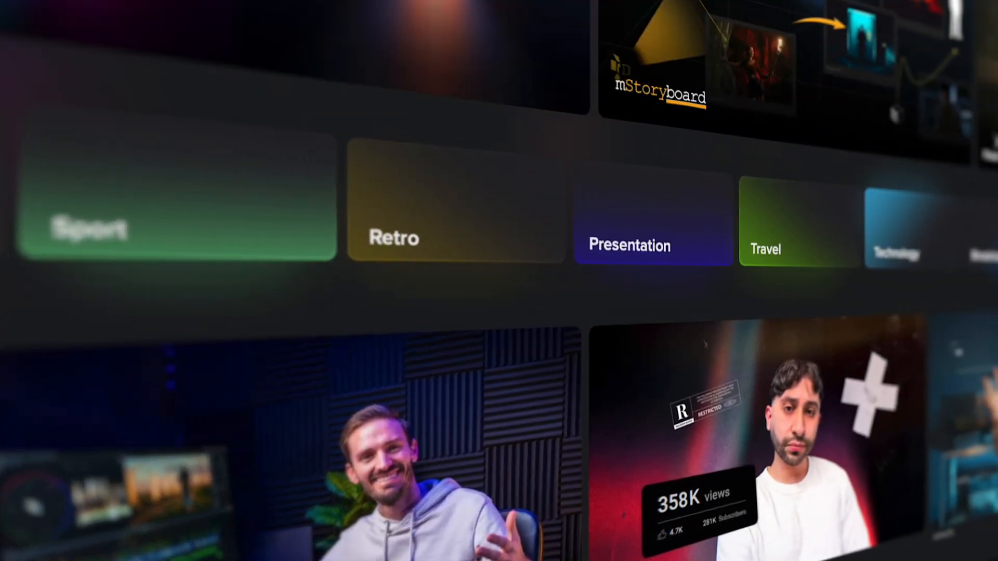
{"action": "scroll", "scroll_direction": "right", "scroll_amount": 3}
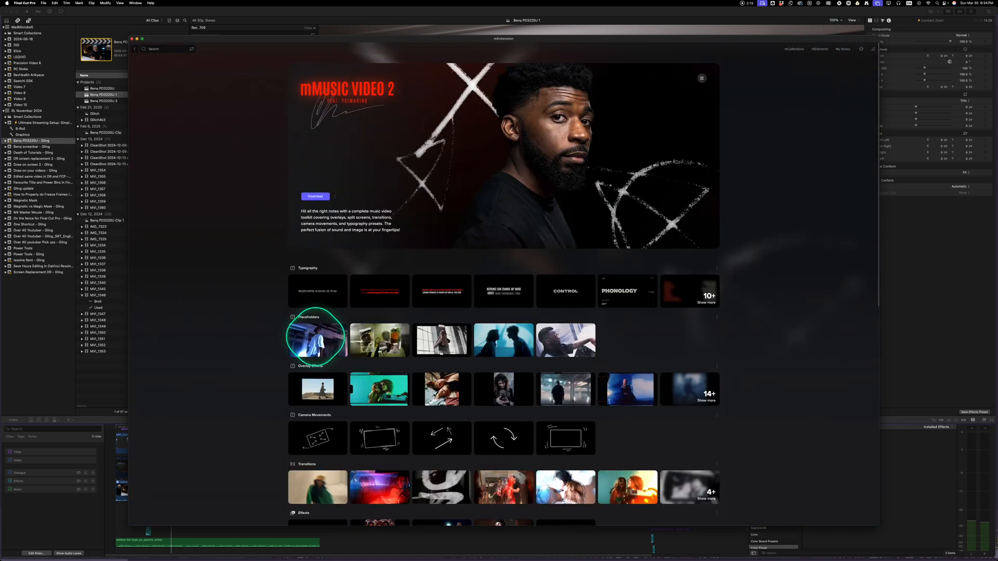
Step: Add the mMusic Video 2 Subtitle element to the existing collection
{"action": "left_click", "coordinate": [315, 339]}
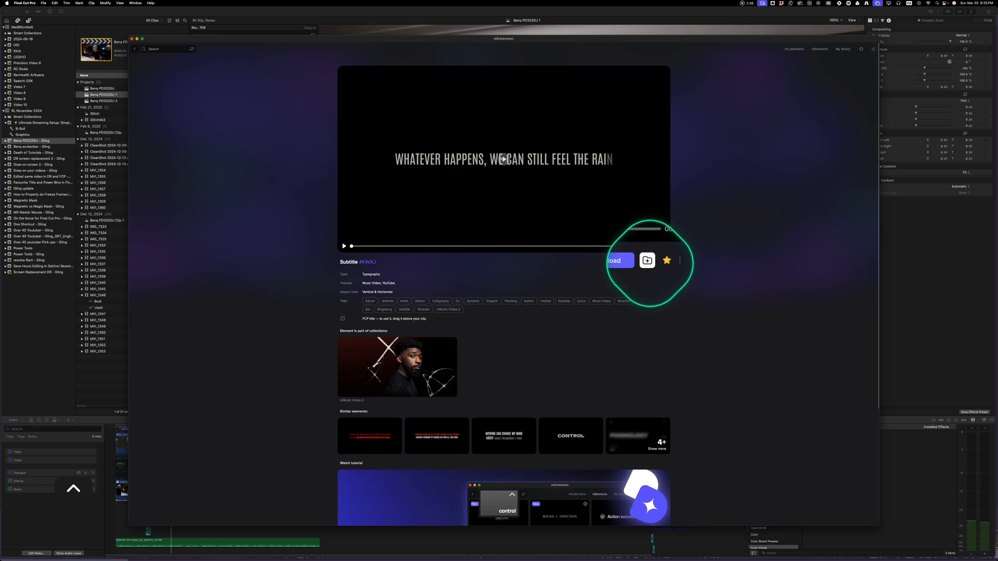
{"action": "left_click", "coordinate": [647, 260]}
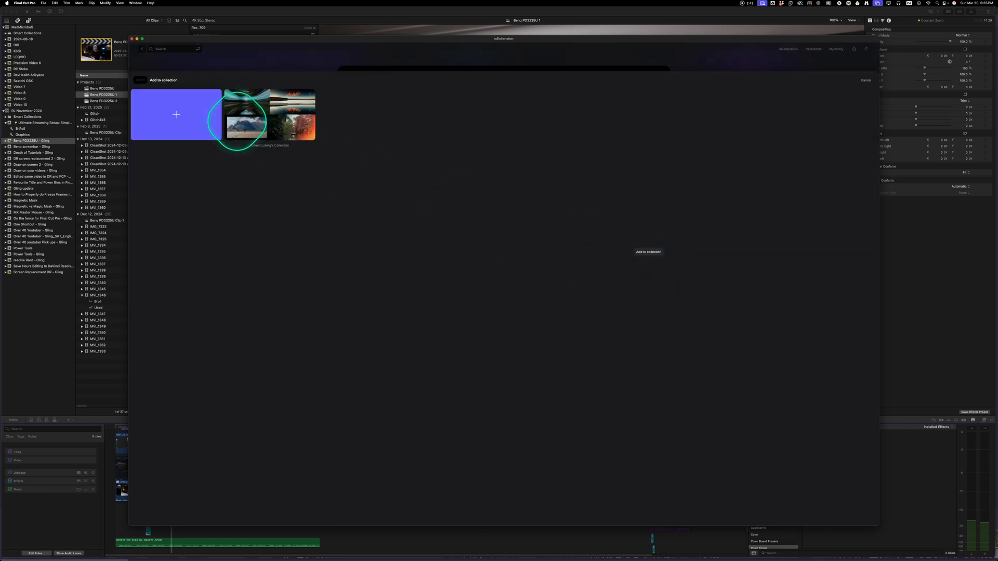
{"action": "left_click", "coordinate": [241, 117]}
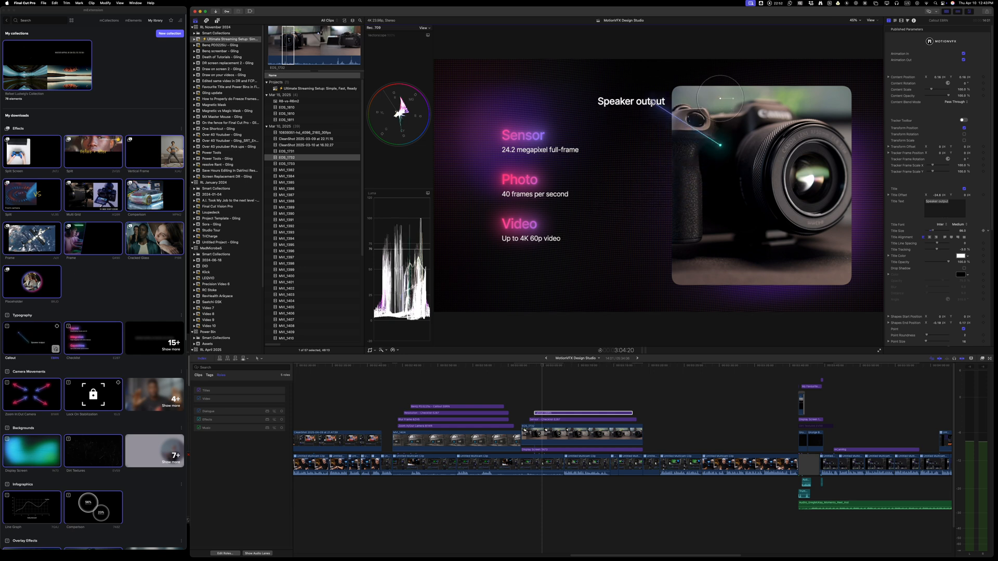
Step: Type 'Can' while the mExtension library is docked beside the edit
{"action": "type", "text": "Can"}
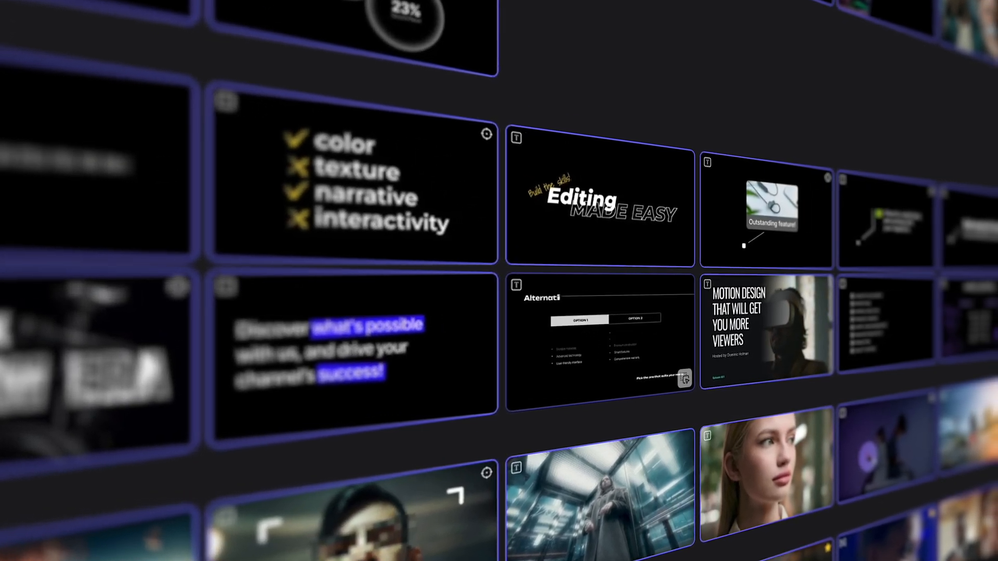
Step: Scroll the downloads grid to the Social Media and Add-ons sections showing 'Subscribe' designs
{"action": "scroll", "scroll_direction": "down", "scroll_amount": 3}
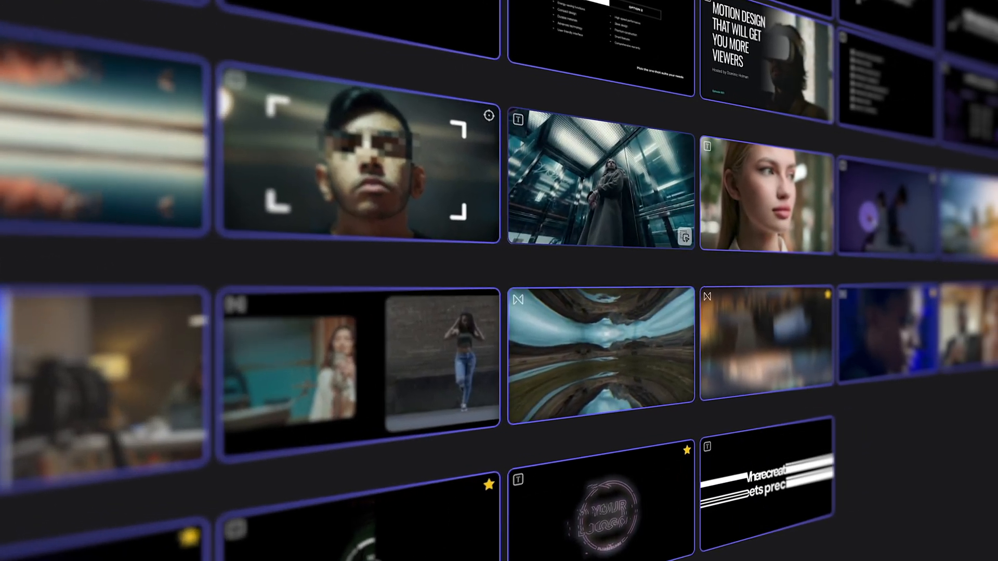
{"action": "scroll", "scroll_direction": "down", "scroll_amount": 3}
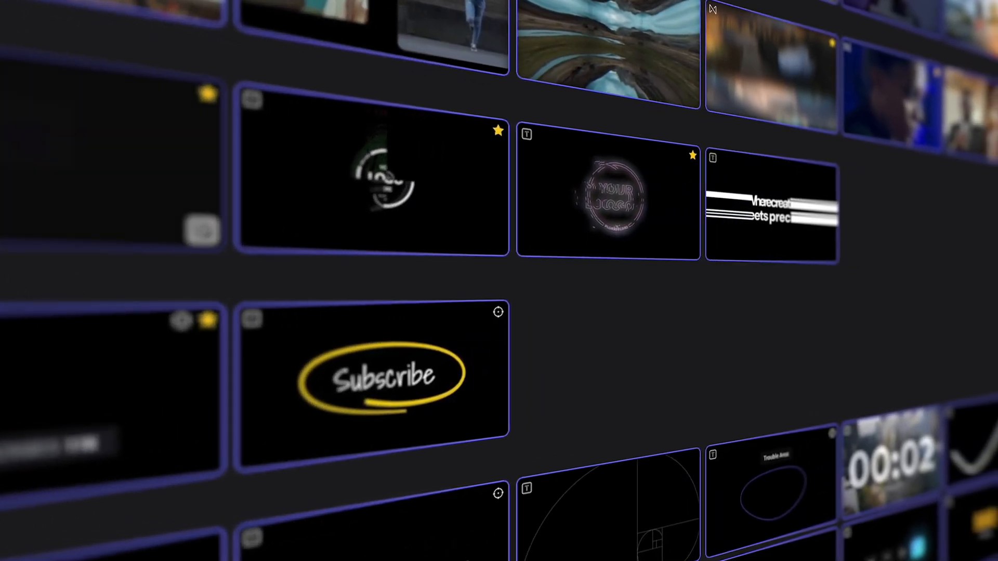
{"action": "scroll", "scroll_direction": "down", "scroll_amount": 3}
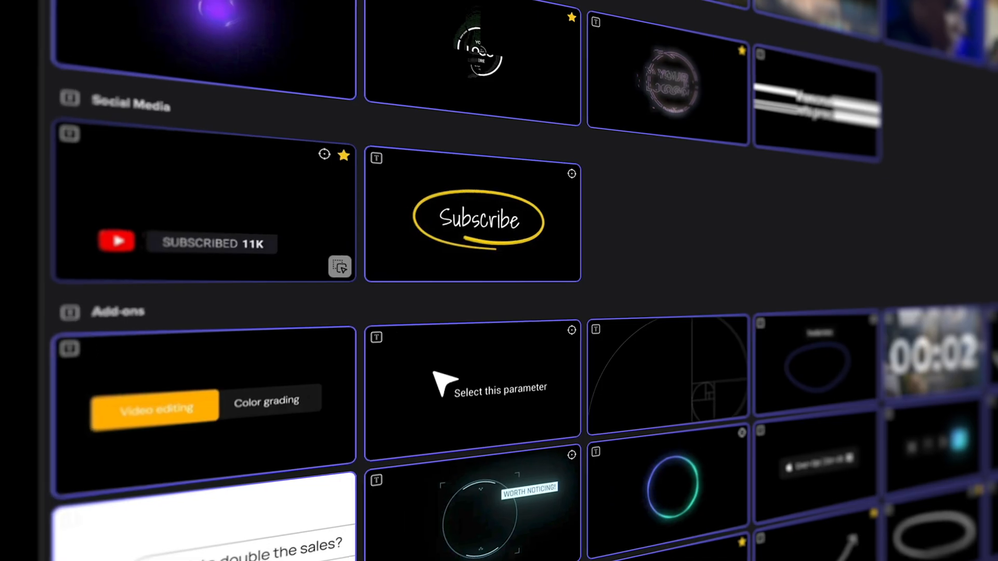